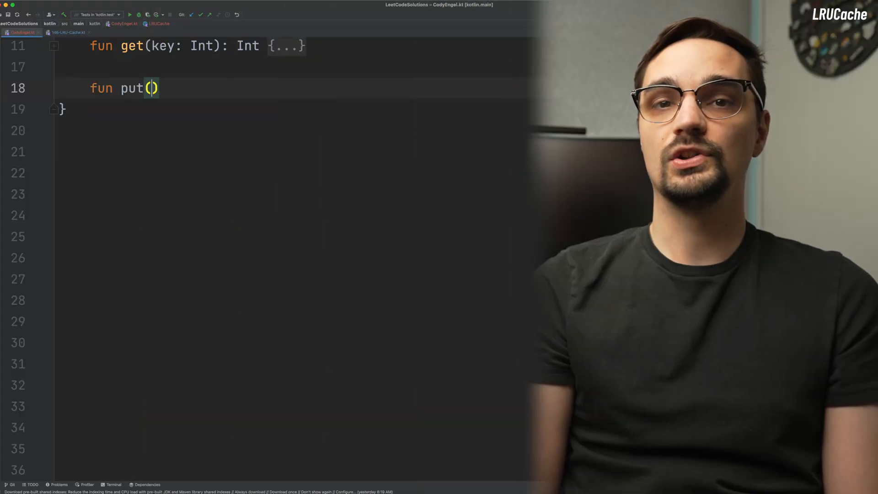
text(key: Int, value: Int)
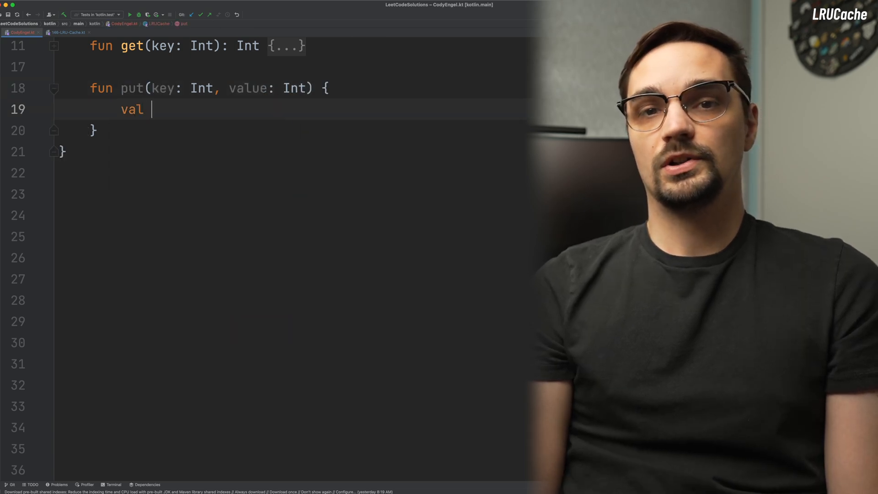
text(node = look)
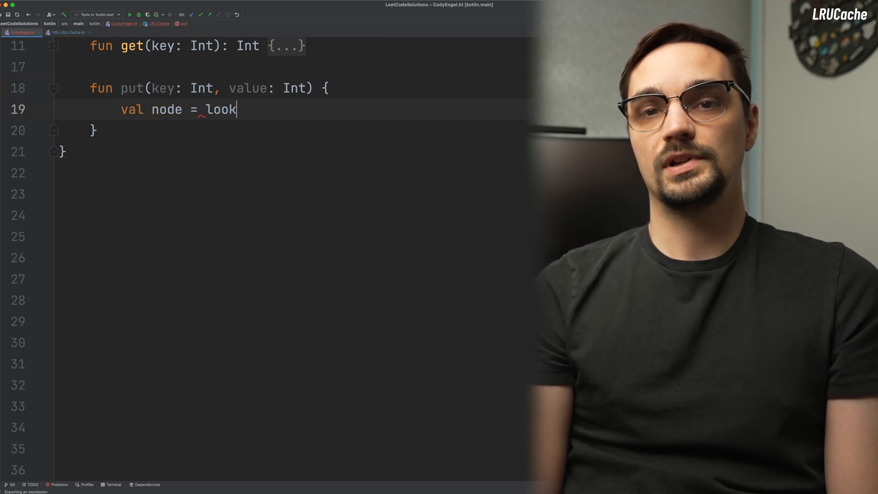
text(up[key])
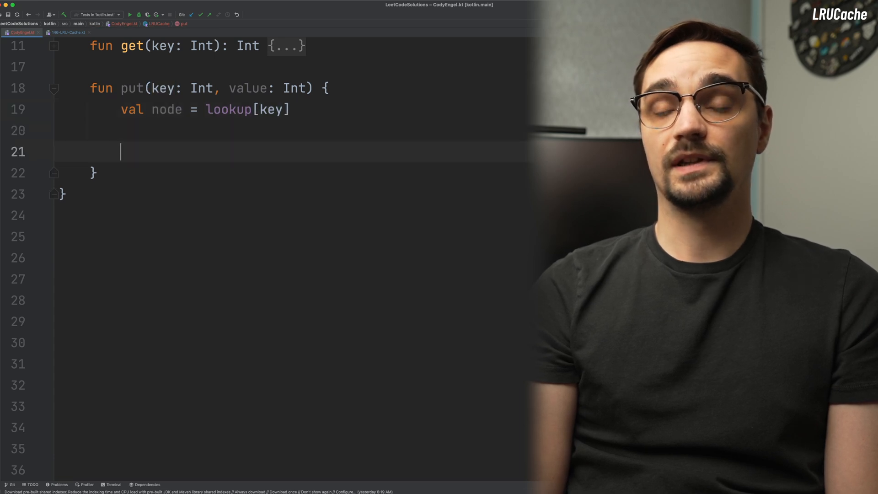
text(if (node == null) {)
text(val newNode = Node()
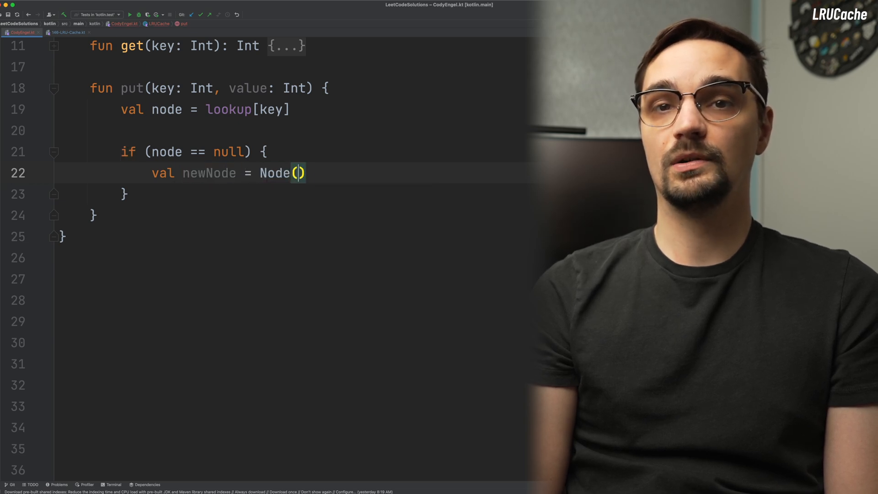
text(value = value, key)
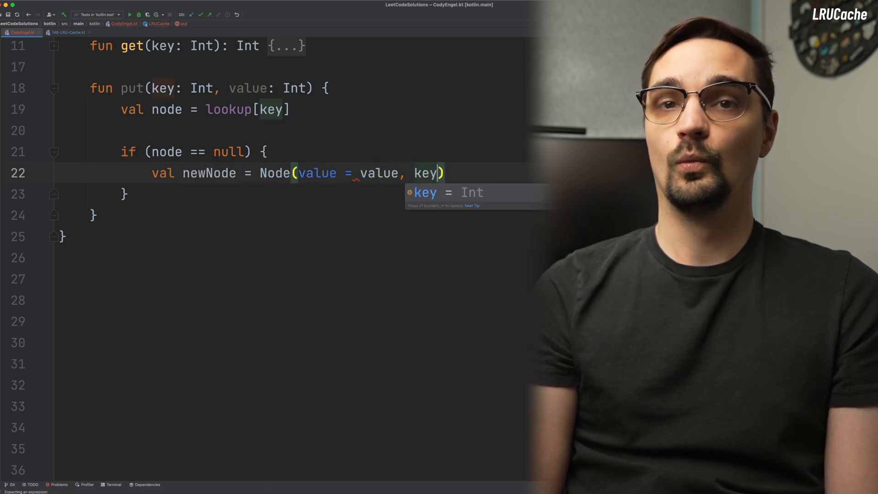
text(lookup)
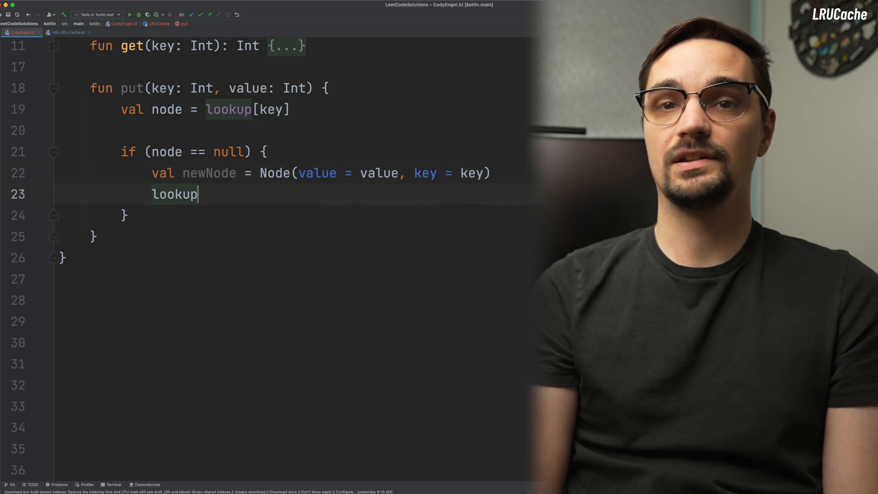
text([key] = newNode)
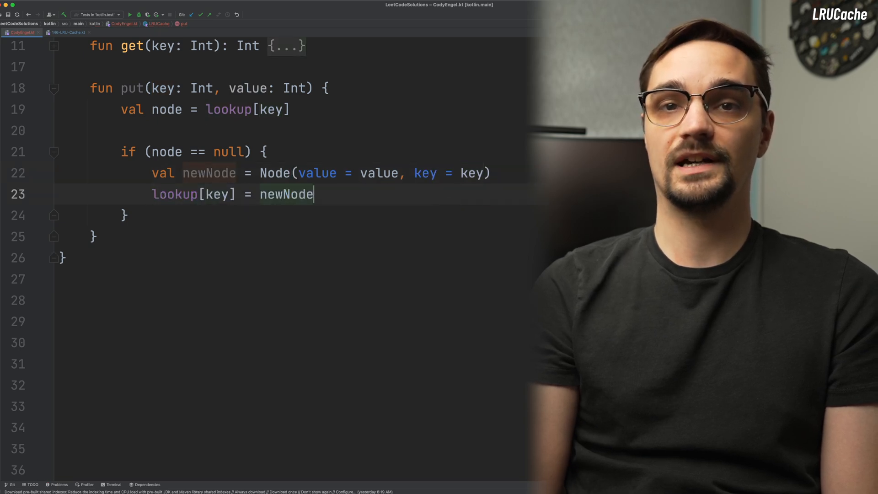
text(doublyLinkedList.add(newNode)
text(if (s)
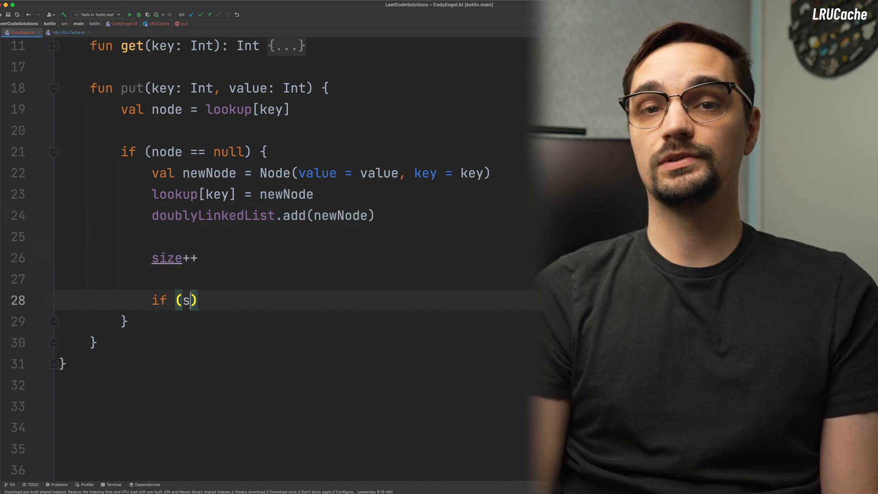
text(ize > capacity) {)
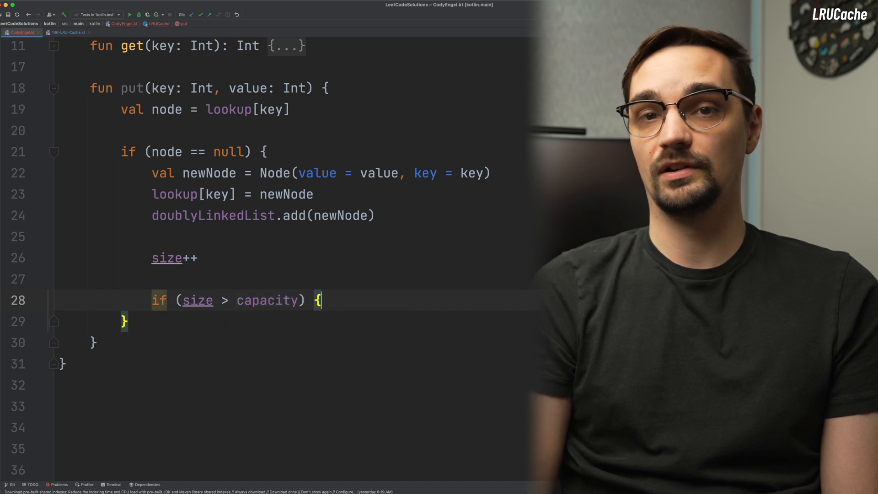
text(lookup.remove())
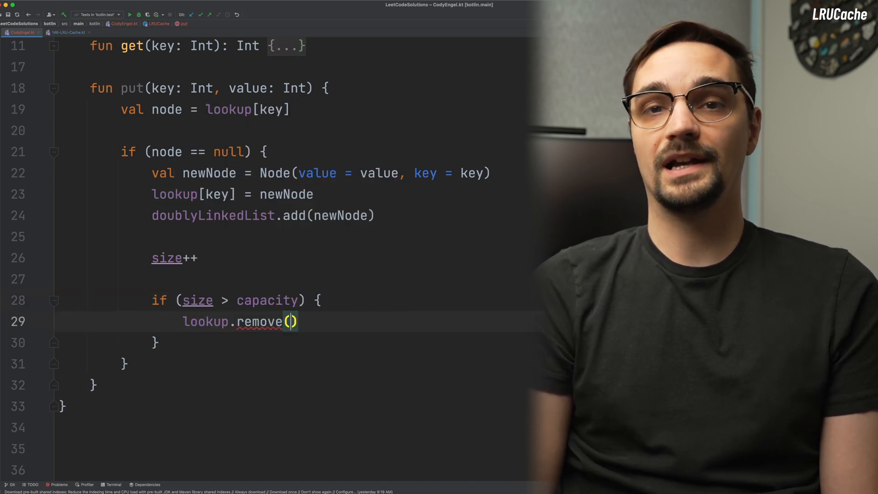
text(doublyLinkedList.popLast()
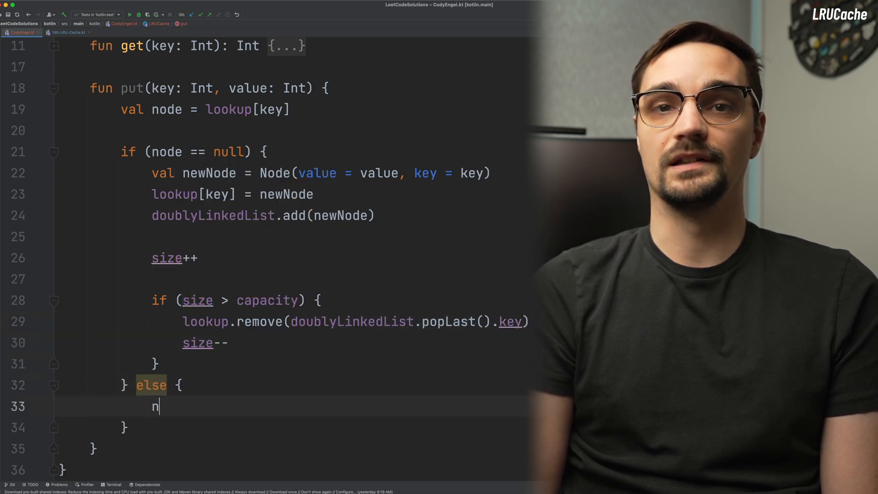
text(ode.value)
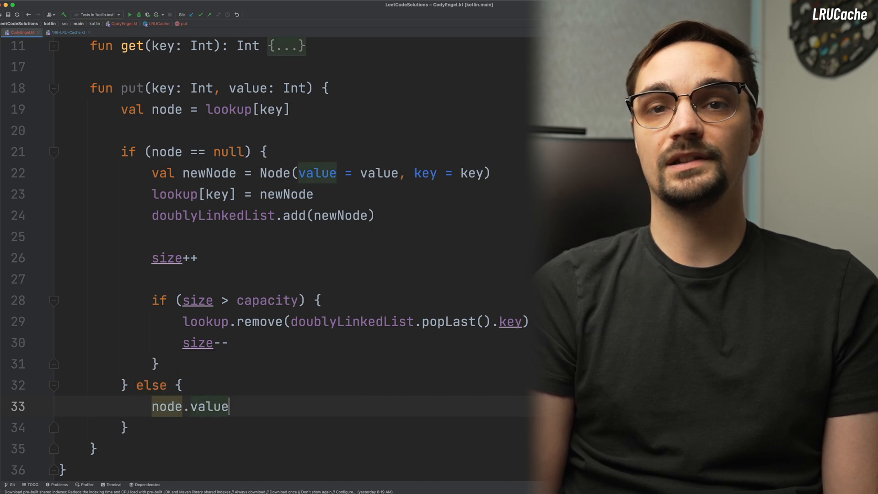